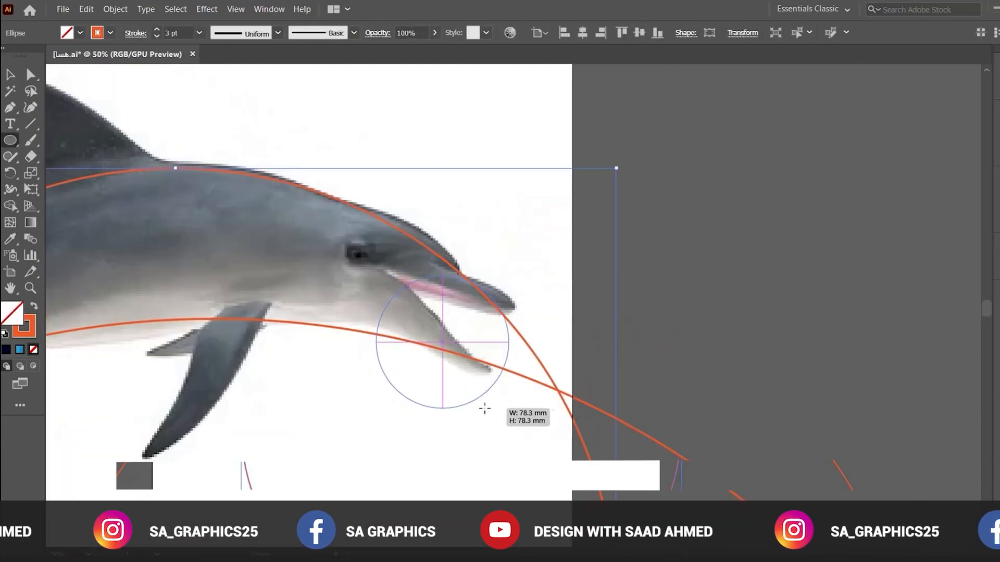
Draw and position circles along the dolphin's lower jaw, flipper and belly curves.
{"action": "left_click_drag", "start_coordinate": [440, 341], "coordinate": [593, 376]}
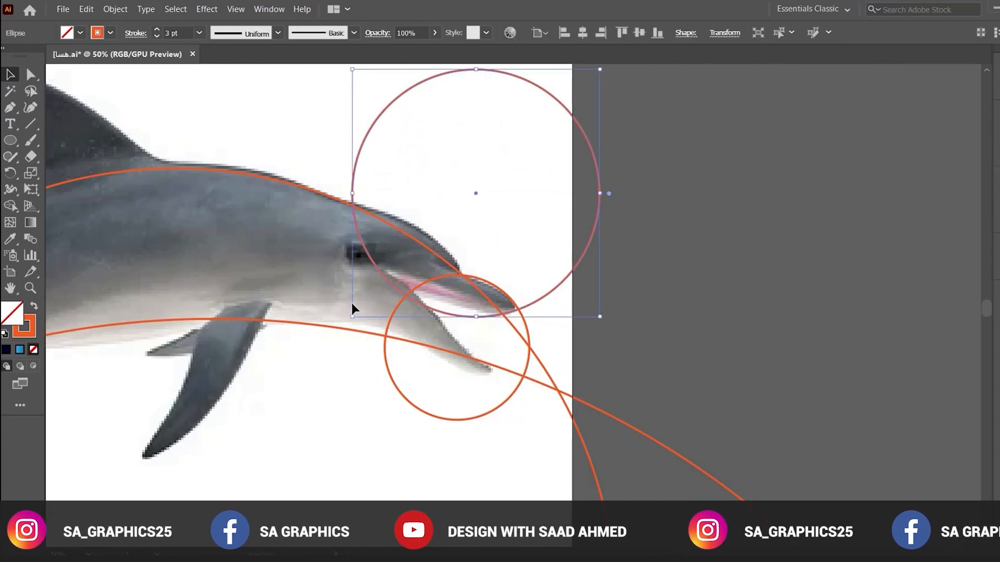
{"action": "key", "text": "ctrl+-"}
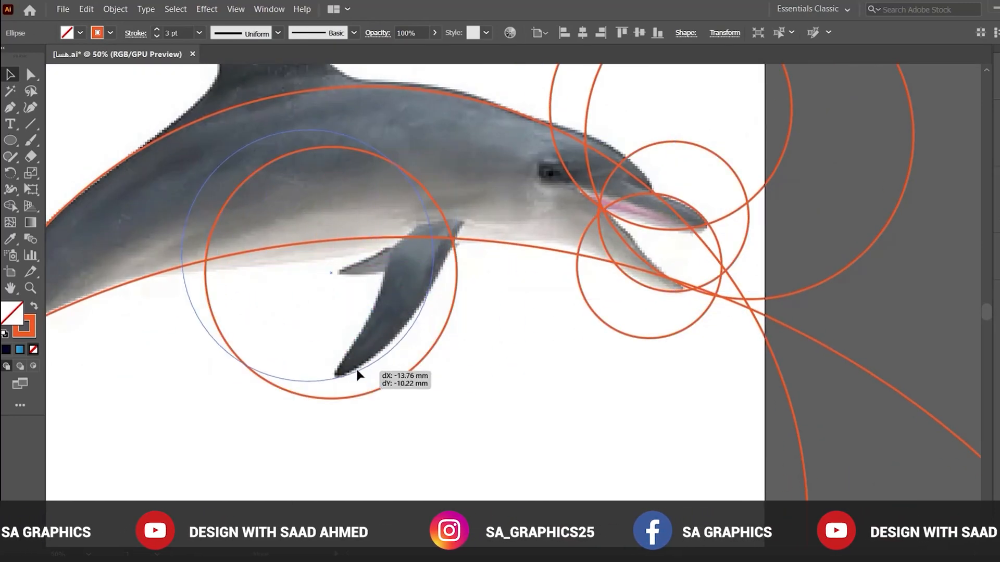
{"action": "left_click_drag", "start_coordinate": [357, 375], "coordinate": [428, 311]}
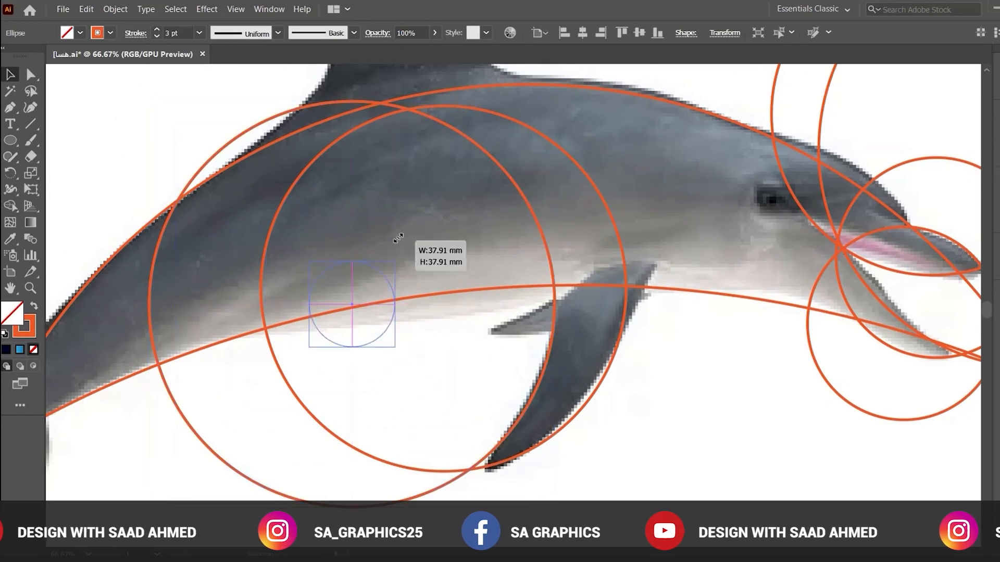
{"action": "left_click_drag", "start_coordinate": [351, 305], "coordinate": [551, 358]}
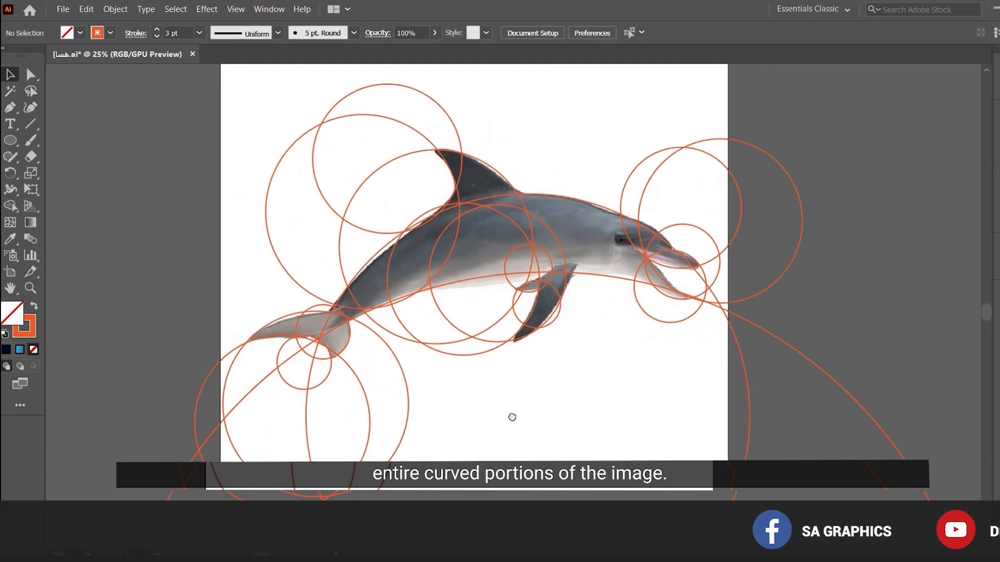
Select all the circles and switch to the Shape Builder tool for merging.
{"action": "key", "text": "ctrl+a"}
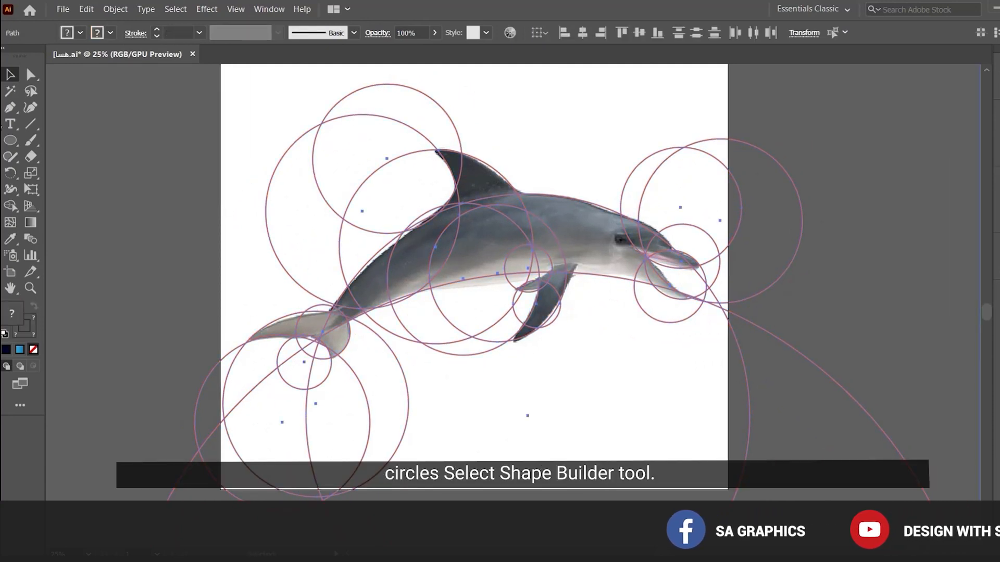
{"action": "mouse_move", "coordinate": [10, 205]}
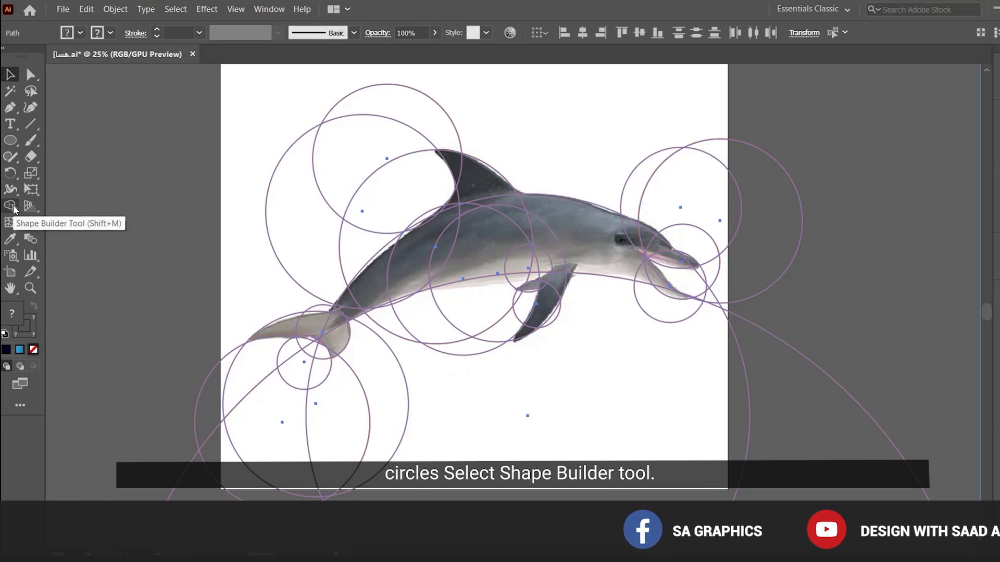
{"action": "left_click", "coordinate": [10, 205]}
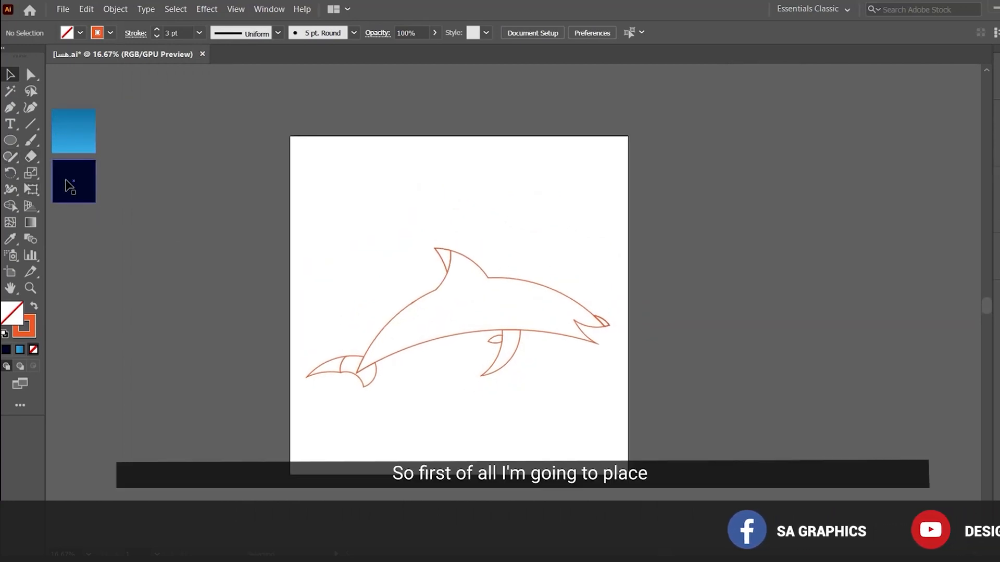
Draw a dark navy square over the artboard.
{"action": "left_click_drag", "start_coordinate": [290, 137], "coordinate": [334, 180]}
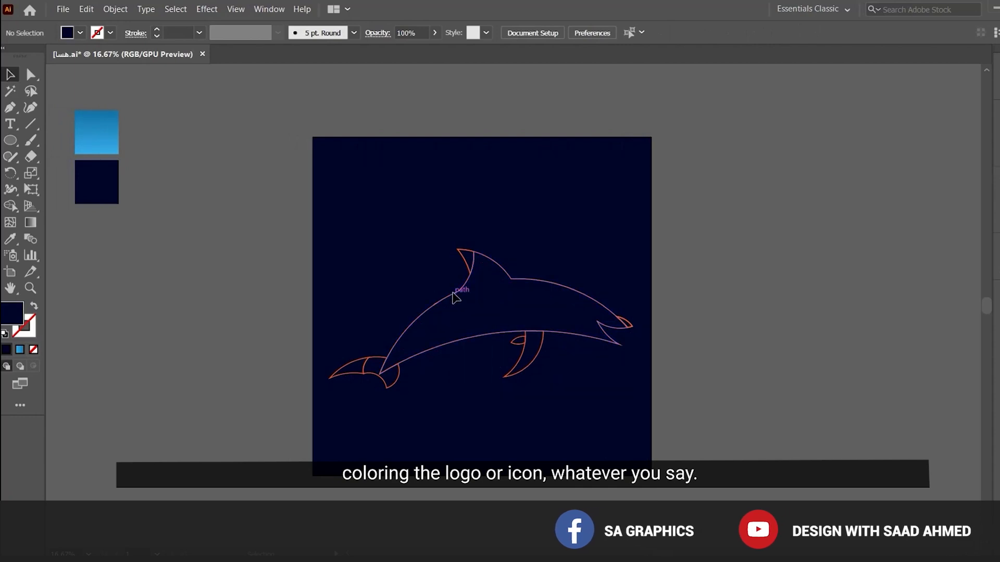
Select the dolphin body and shift its gradient midpoint to blend the two blues.
{"action": "left_click", "coordinate": [268, 9]}
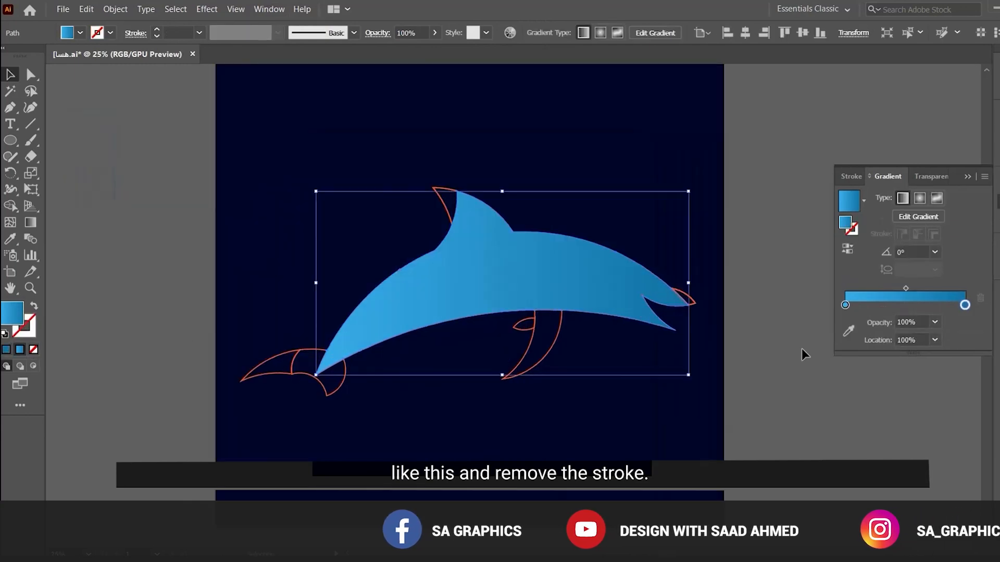
{"action": "left_click_drag", "start_coordinate": [905, 288], "coordinate": [885, 288]}
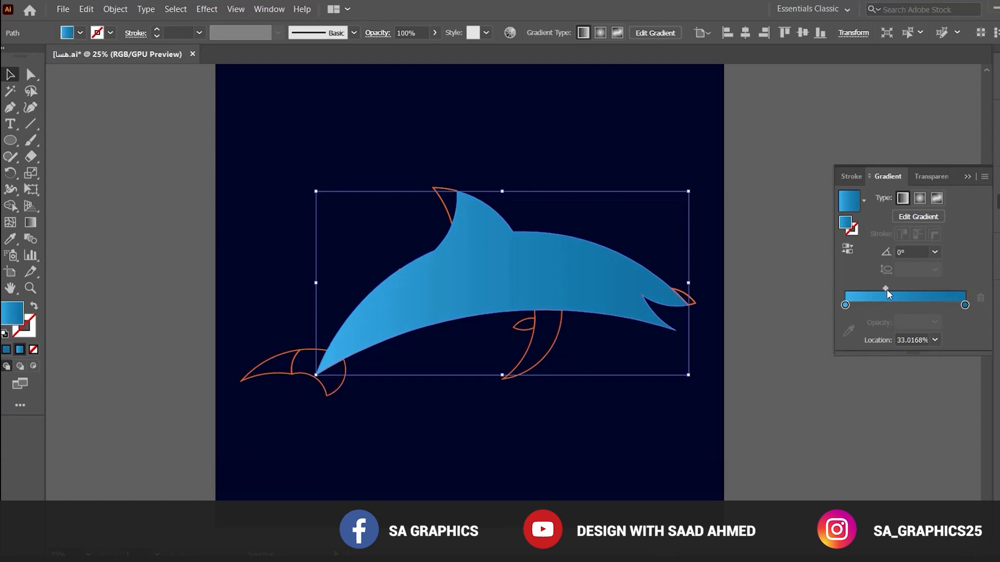
{"action": "left_click_drag", "start_coordinate": [885, 289], "coordinate": [871, 289]}
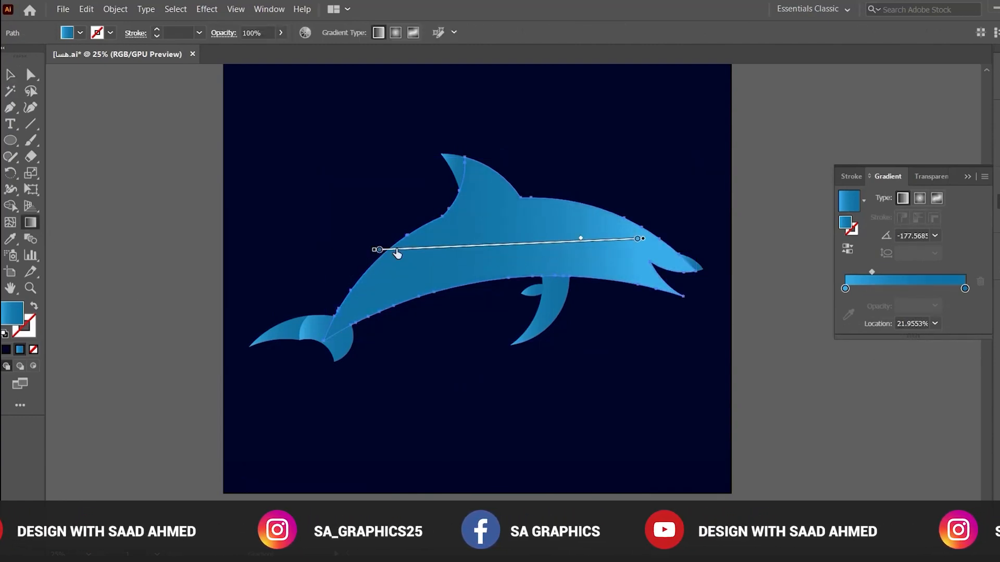
Drag new gradient directions across the dolphin body and pieces for contrasting shading.
{"action": "left_click_drag", "start_coordinate": [395, 250], "coordinate": [437, 177]}
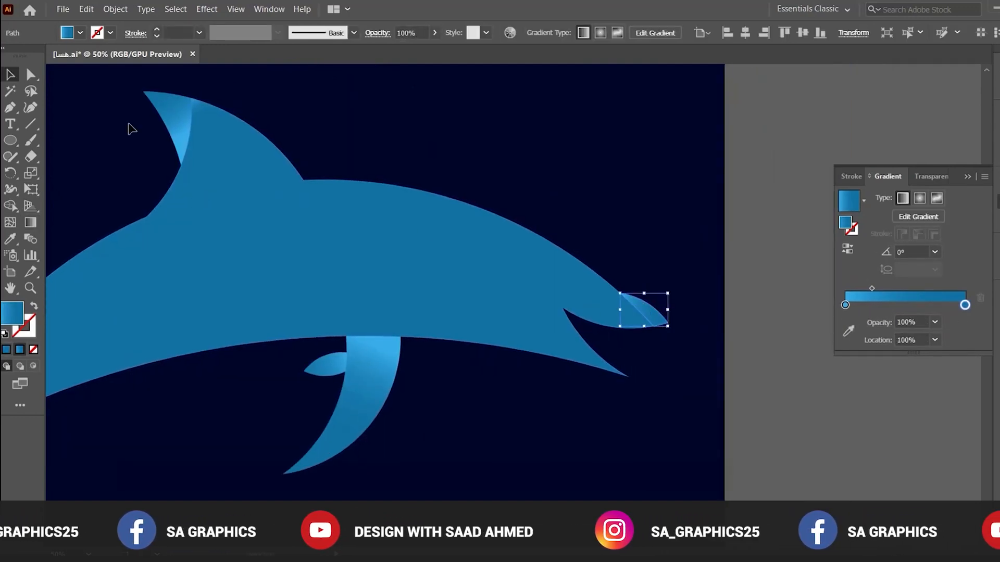
{"action": "left_click_drag", "start_coordinate": [641, 304], "coordinate": [685, 336]}
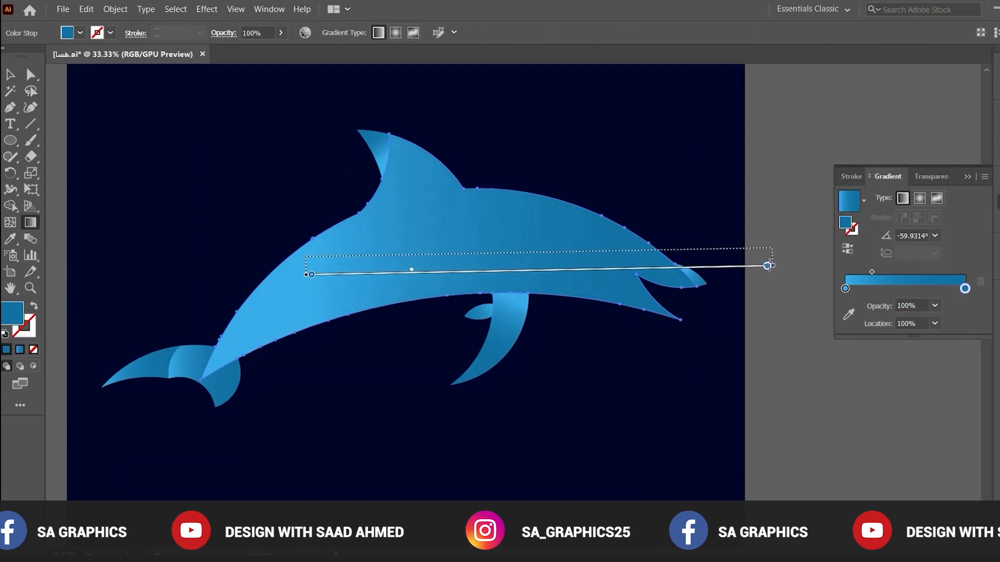
{"action": "left_click_drag", "start_coordinate": [767, 266], "coordinate": [567, 255]}
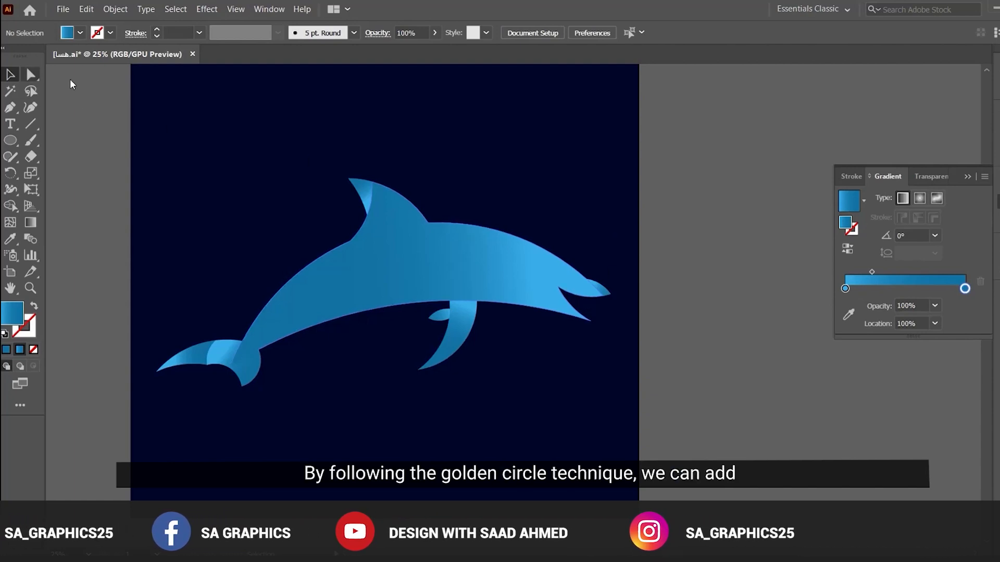
{"action": "scroll", "scroll_direction": "down", "scroll_amount": 3}
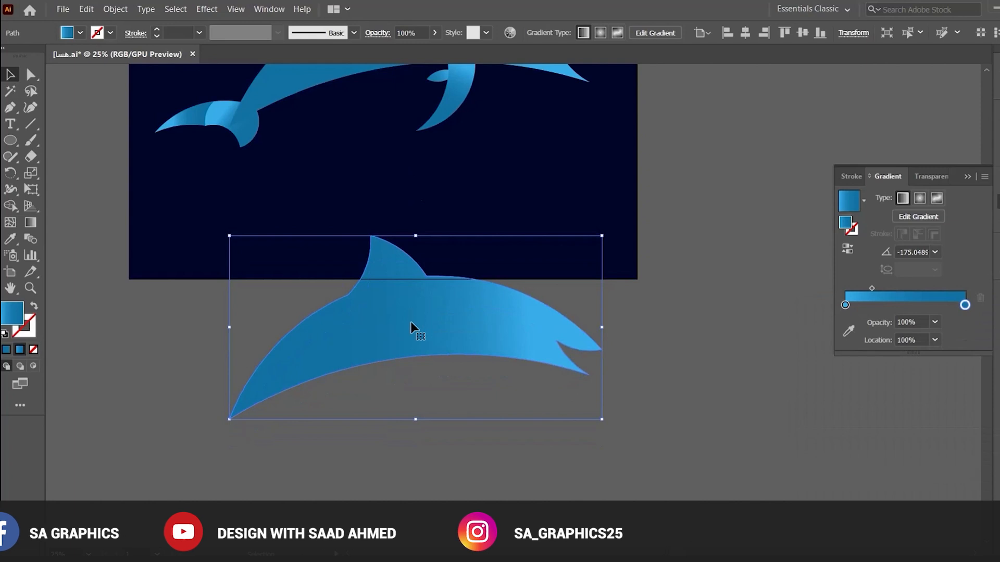
Duplicate the body shape upward and apply Pathfinder Divide to the overlapping copies.
{"action": "left_click_drag", "start_coordinate": [415, 329], "coordinate": [415, 273]}
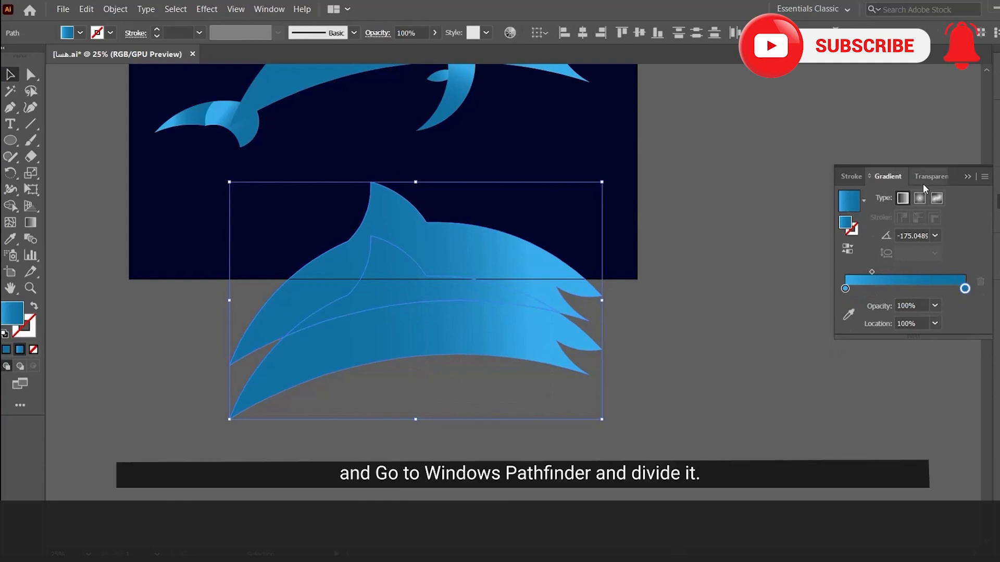
{"action": "left_click", "coordinate": [268, 9]}
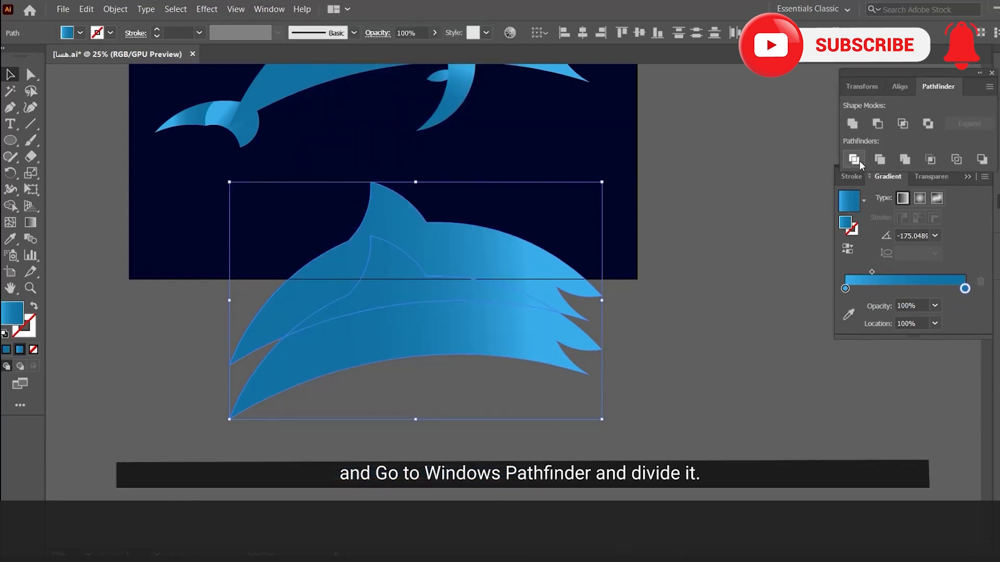
{"action": "left_click", "coordinate": [853, 159]}
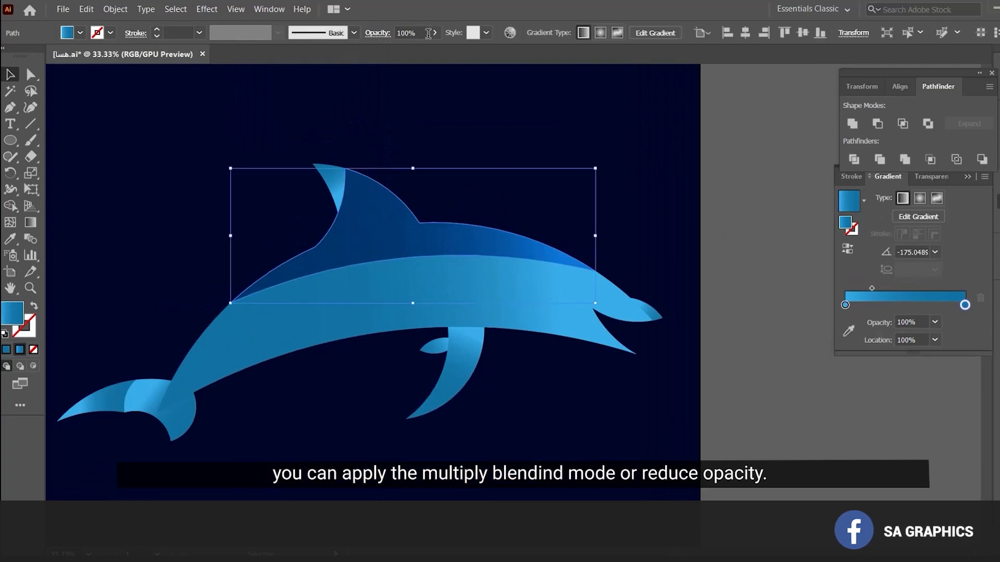
Drag a fin shape sideways off the artboard onto the pasteboard.
{"action": "left_click_drag", "start_coordinate": [428, 49], "coordinate": [387, 49]}
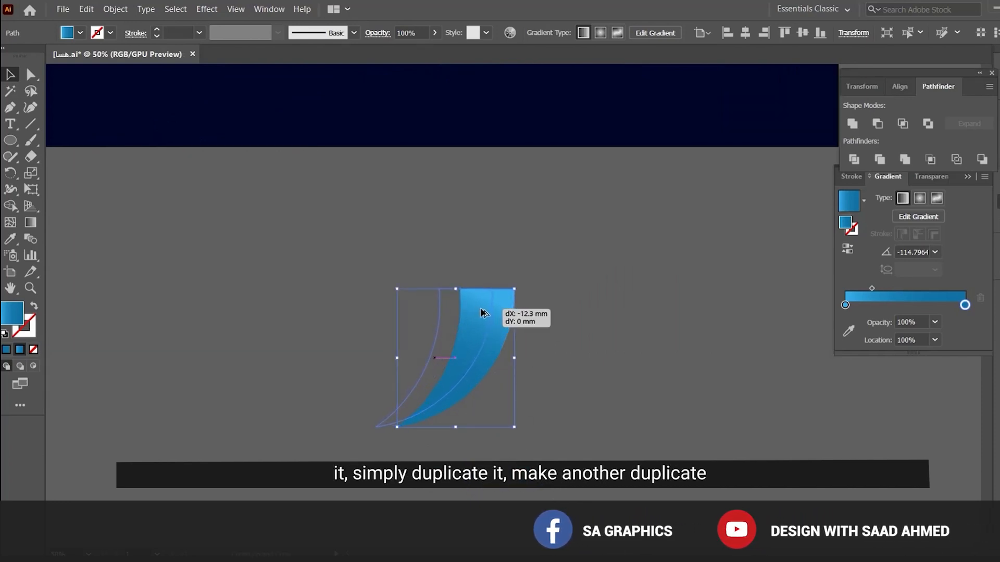
Apply Pathfinder Divide to split the overlapping flipper copies.
{"action": "left_click", "coordinate": [853, 159]}
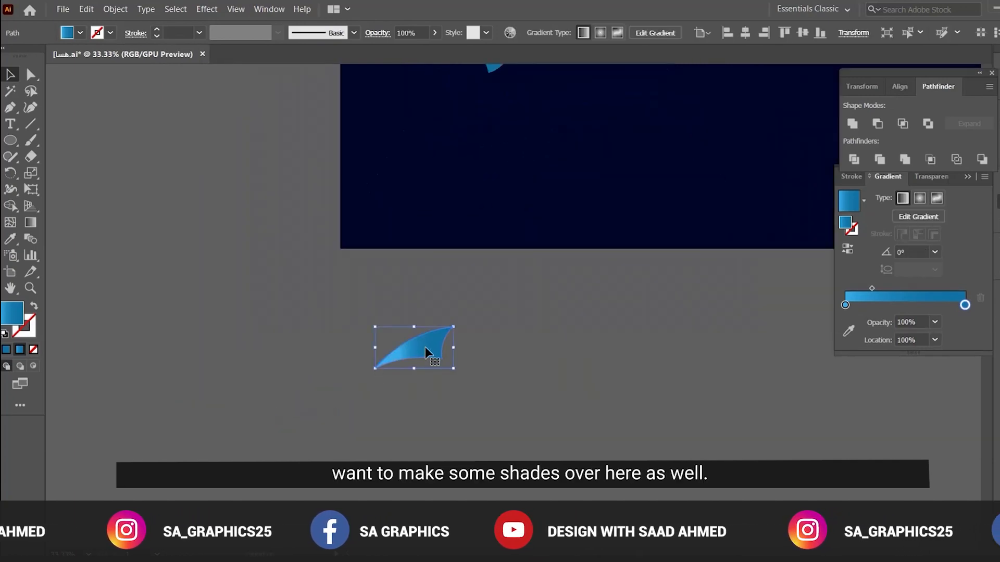
Duplicate the fluke downward, divide it, and move the shade pieces onto the dolphin.
{"action": "left_click_drag", "start_coordinate": [426, 351], "coordinate": [427, 361]}
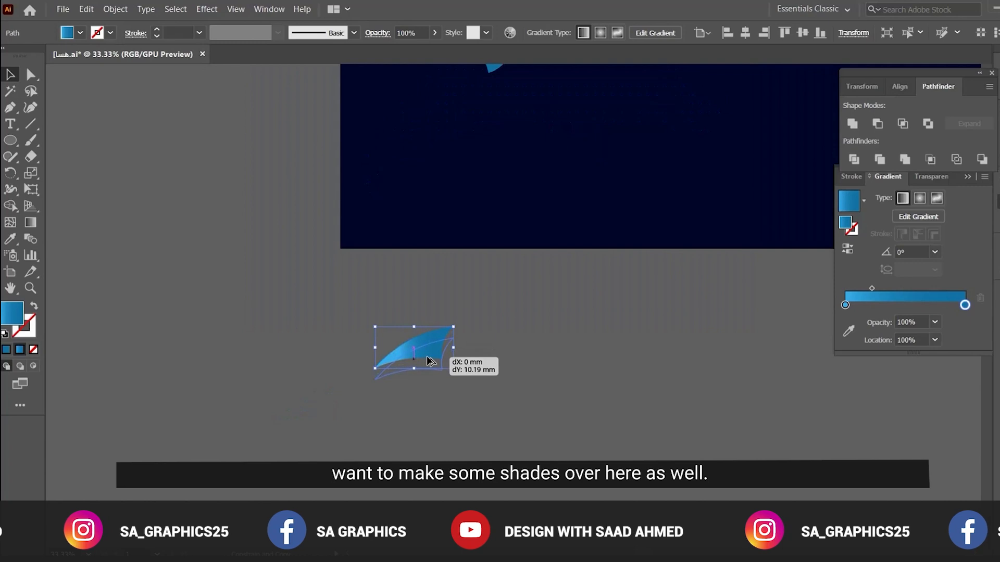
{"action": "left_click", "coordinate": [852, 159]}
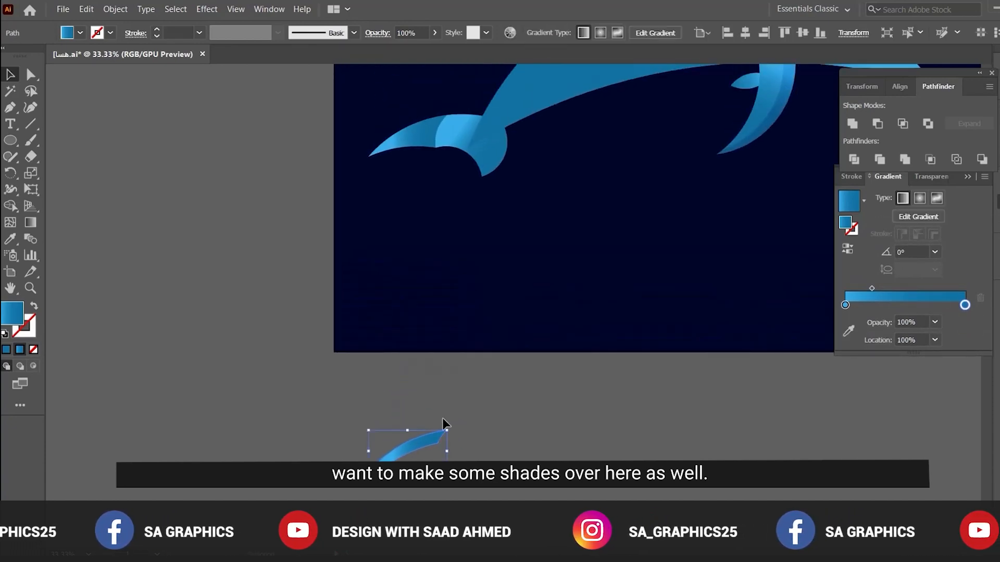
{"action": "left_click_drag", "start_coordinate": [406, 437], "coordinate": [437, 121]}
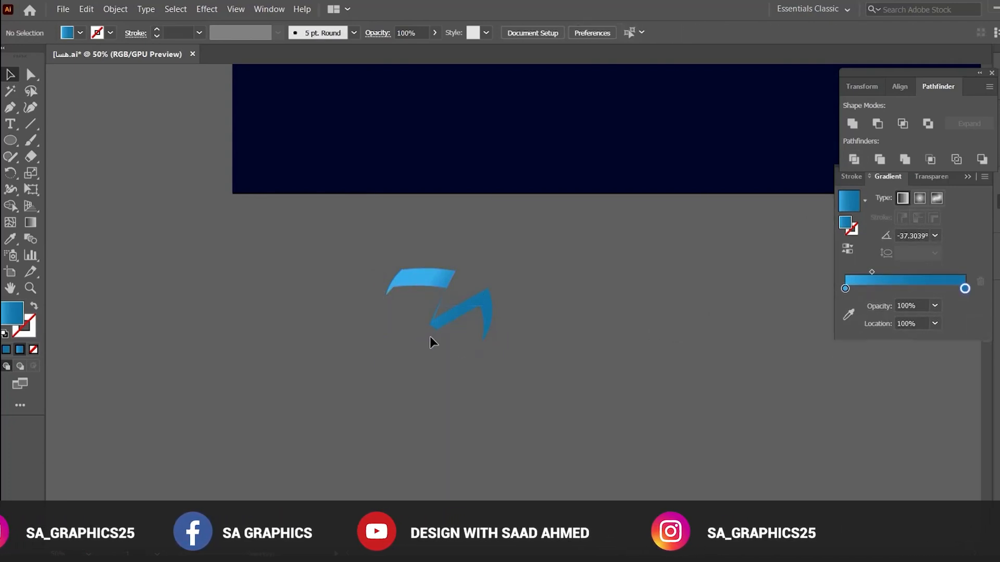
{"action": "left_click", "coordinate": [465, 313]}
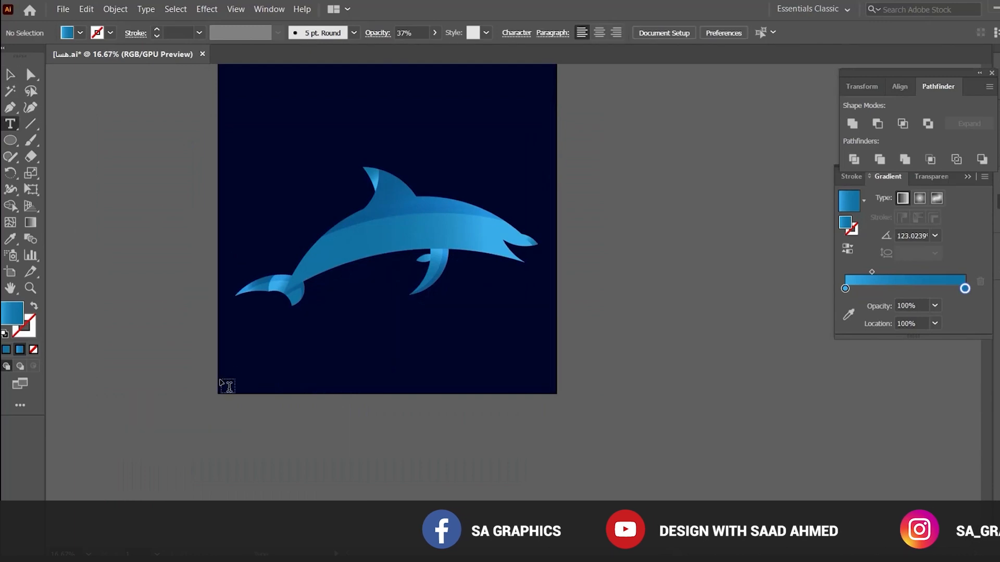
Add DOLPHIN text below the navy square and set it in Raleway Heavy.
{"action": "left_click_drag", "start_coordinate": [204, 364], "coordinate": [612, 485]}
{"action": "type", "text": "DOLPHIN"}
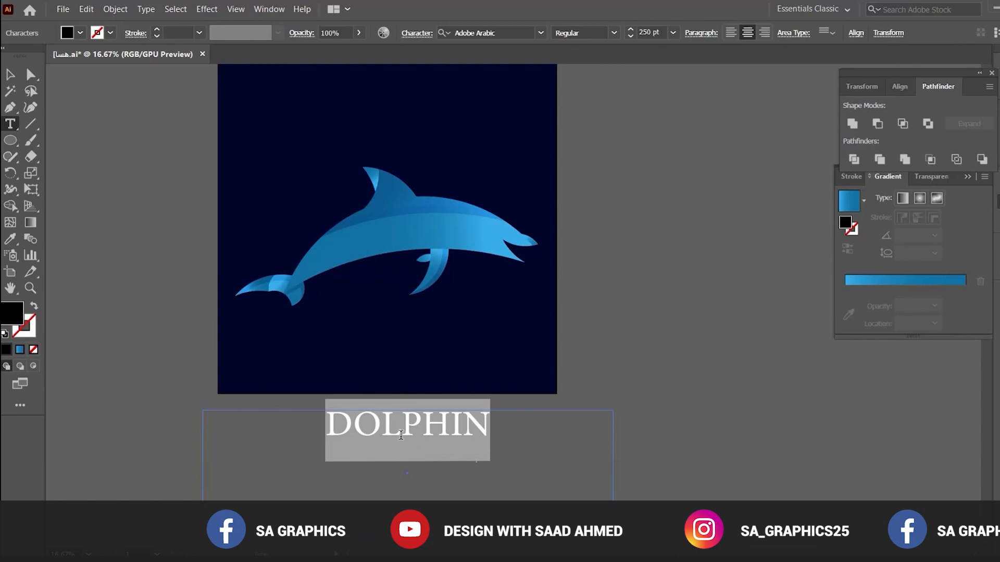
{"action": "type", "text": "RALE"}
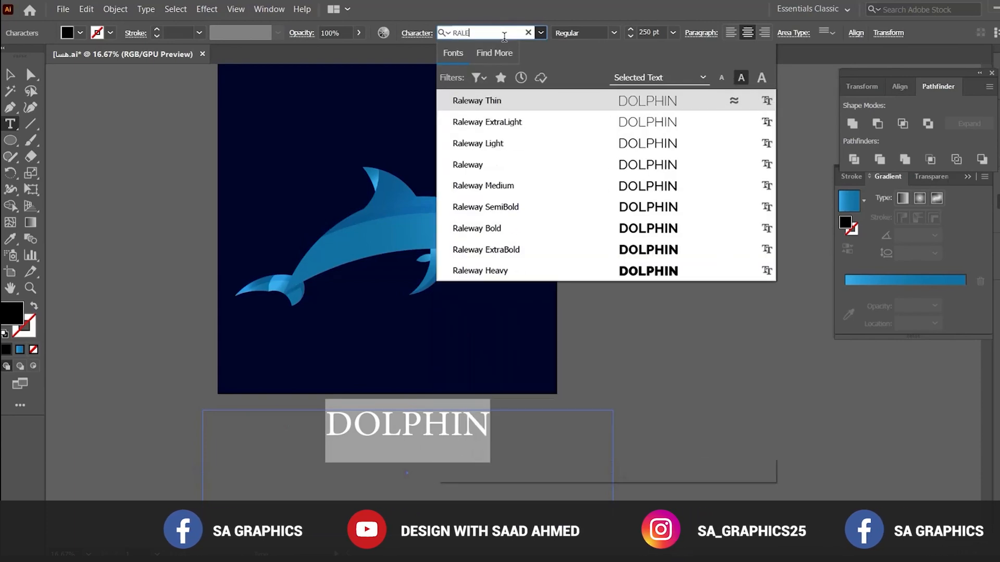
{"action": "left_click", "coordinate": [480, 270]}
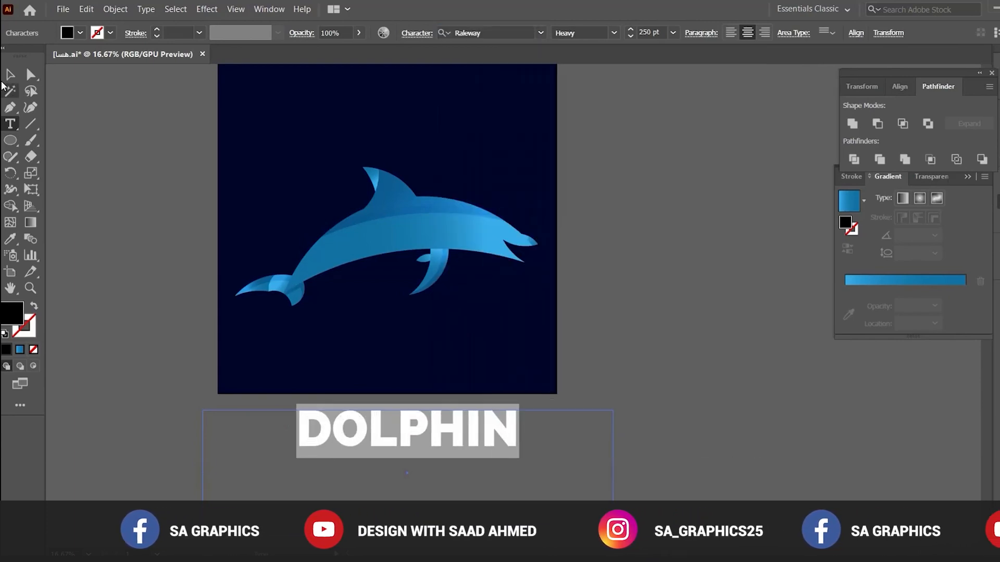
{"action": "right_click", "coordinate": [406, 431]}
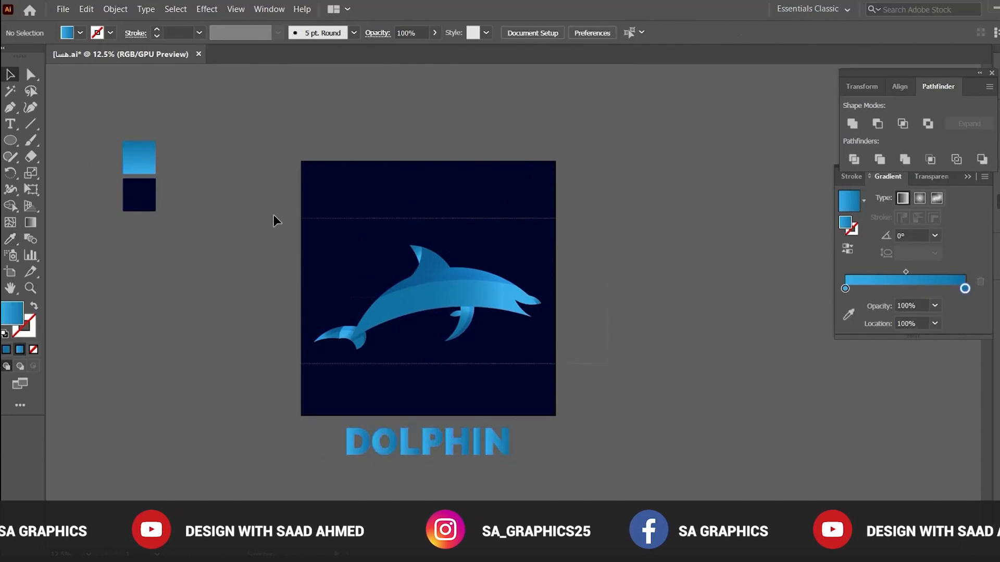
Select the grouped dolphin artwork above the blue gradient DOLPHIN title.
{"action": "left_click", "coordinate": [427, 287]}
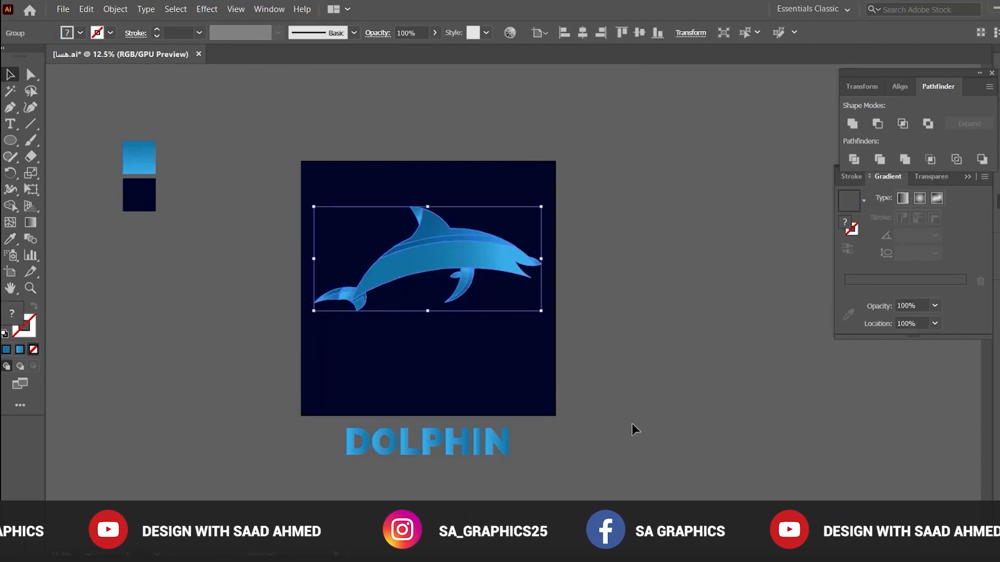